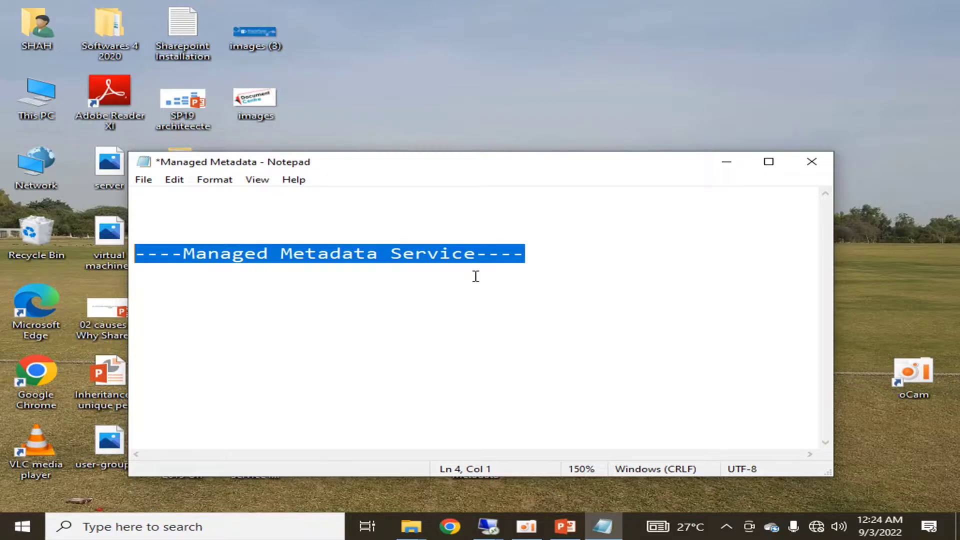
mouse_move(508, 489)
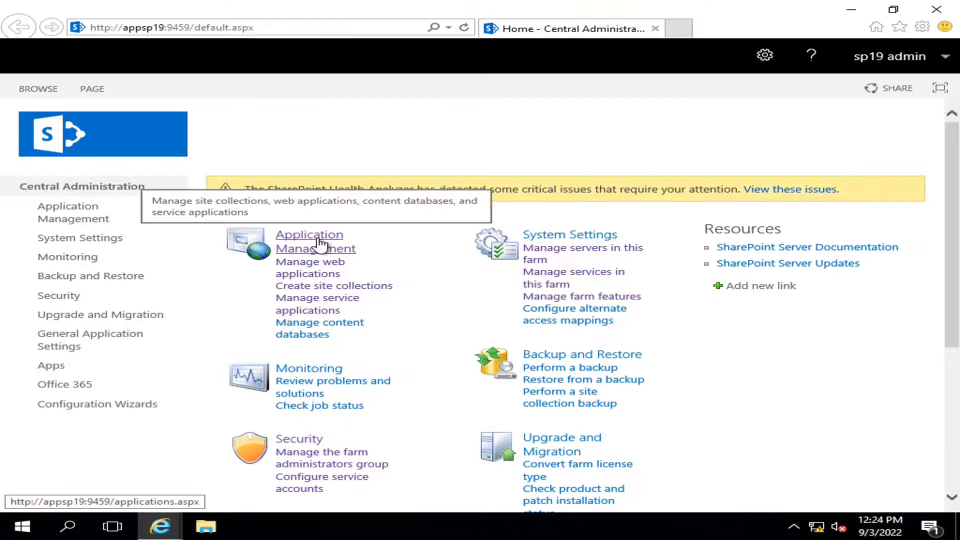
- Go to Application Management and reach the Manage Service Applications list
click(315, 241)
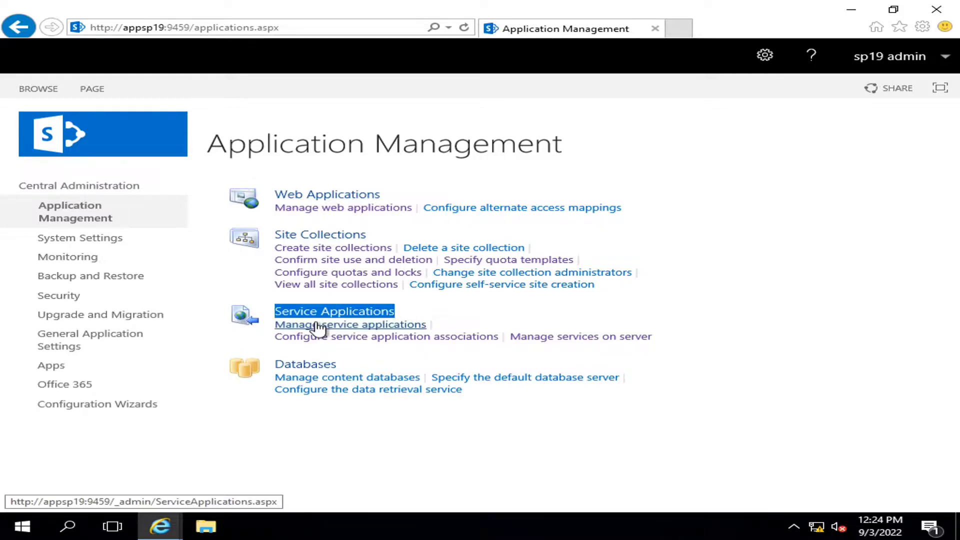
click(349, 324)
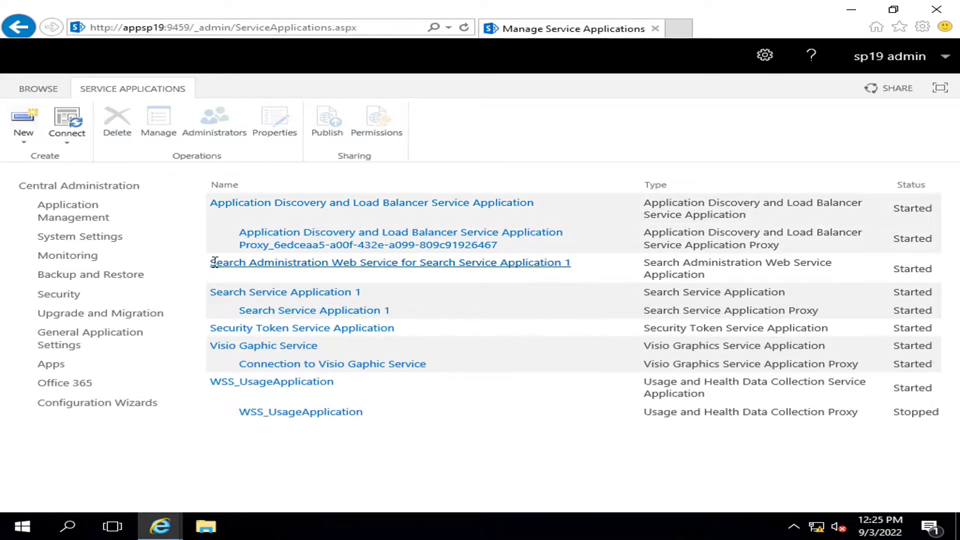
- Show the New menu of service application types, including Managed Metadata Service
click(390, 262)
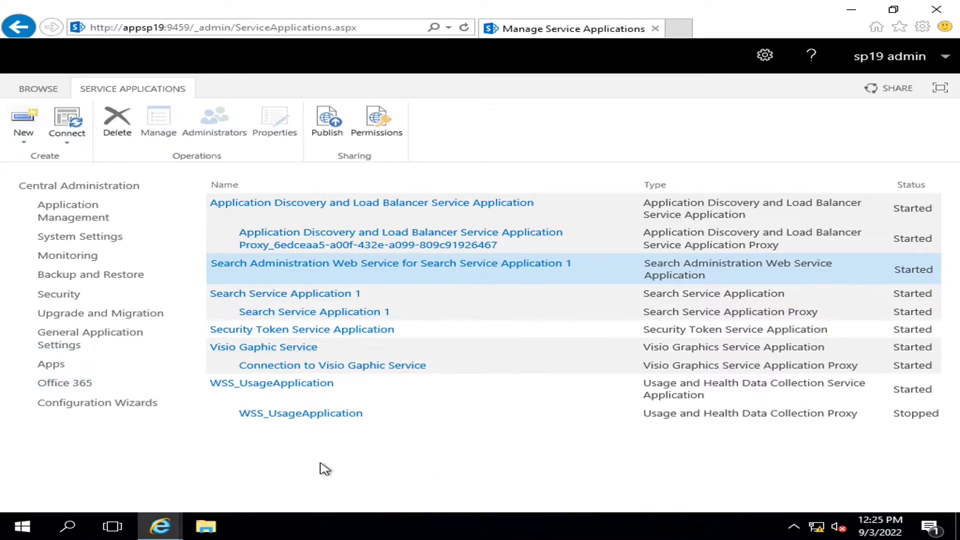
mouse_move(23, 126)
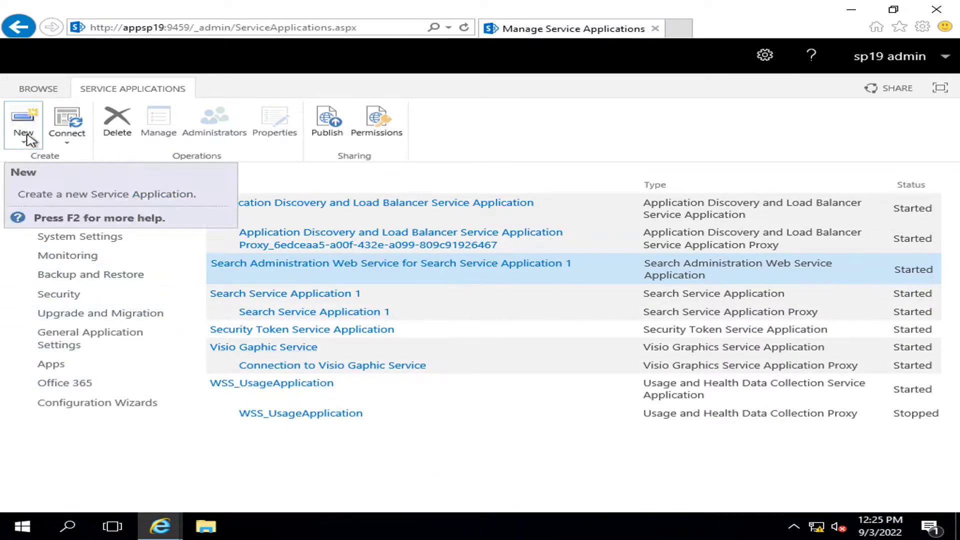
click(23, 122)
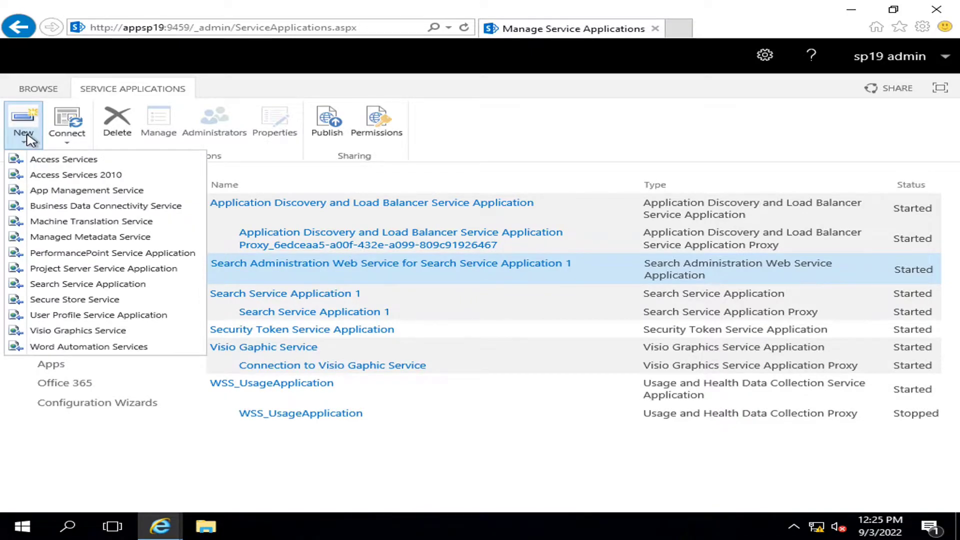
mouse_move(90, 236)
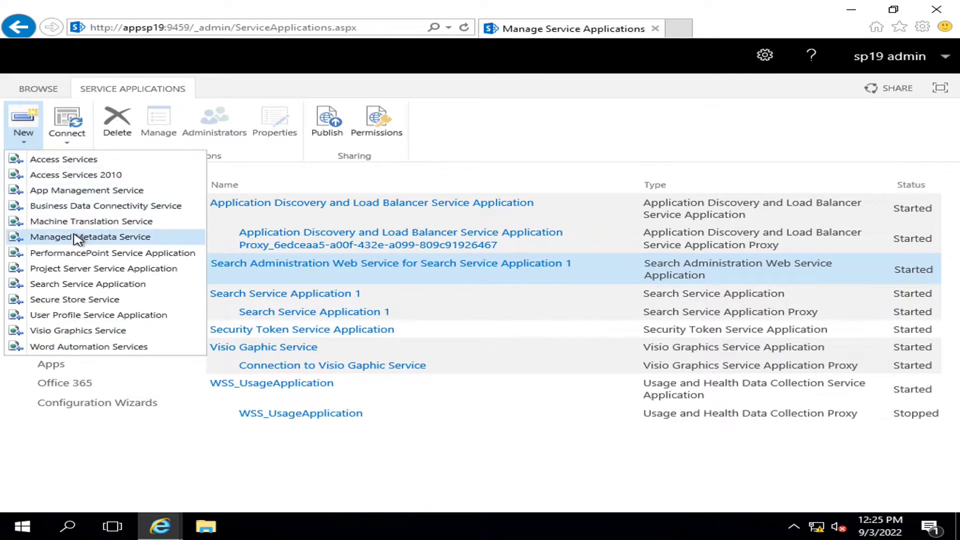
- Start a new Managed Metadata Service and name it MMServices
click(91, 236)
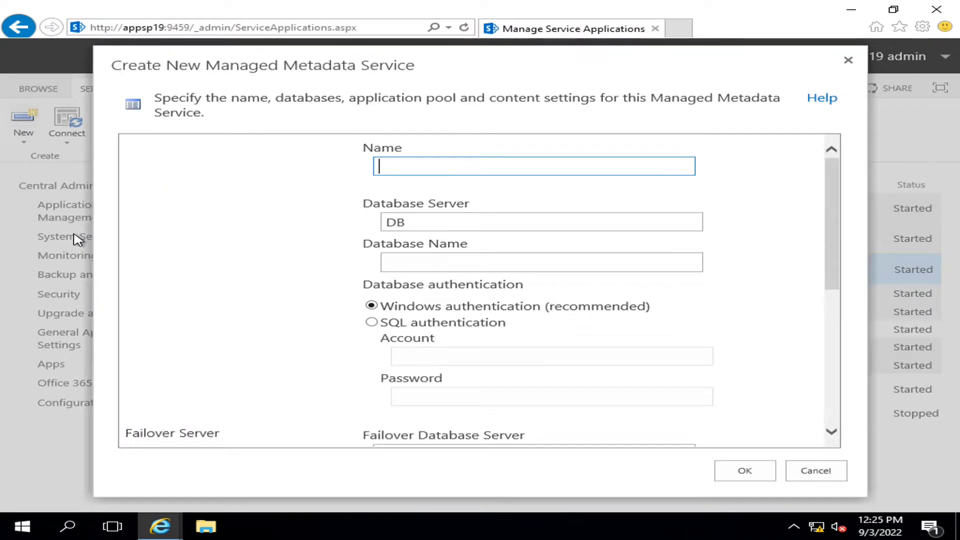
text(M)
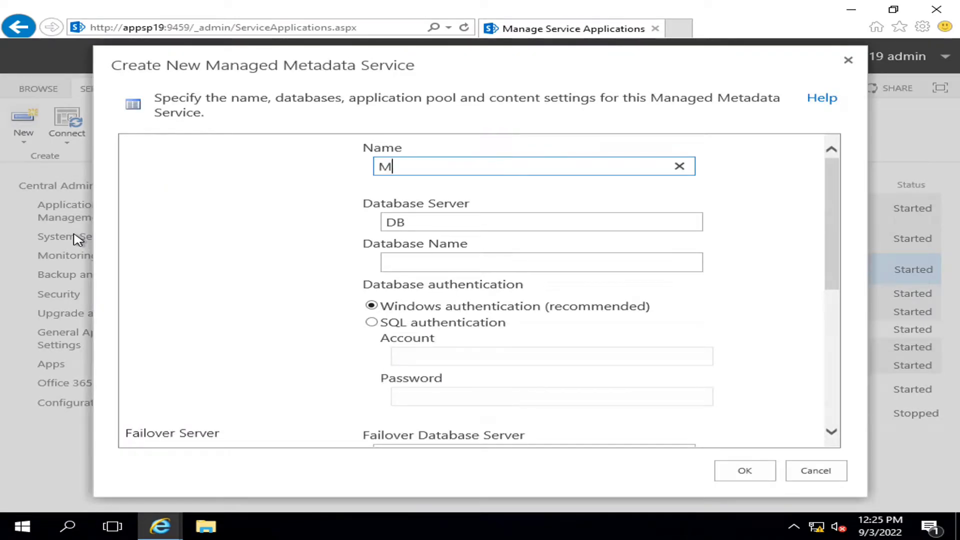
text(MS)
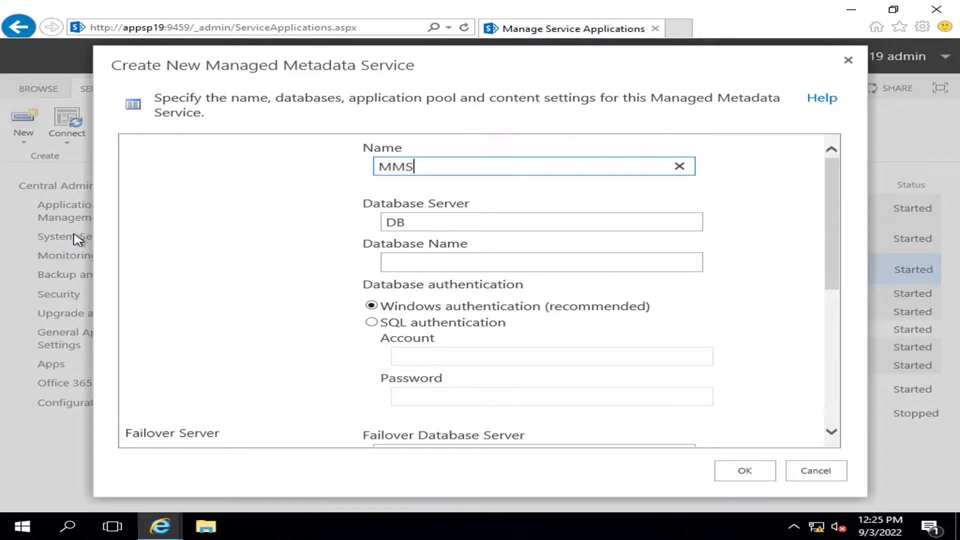
text(ervices)
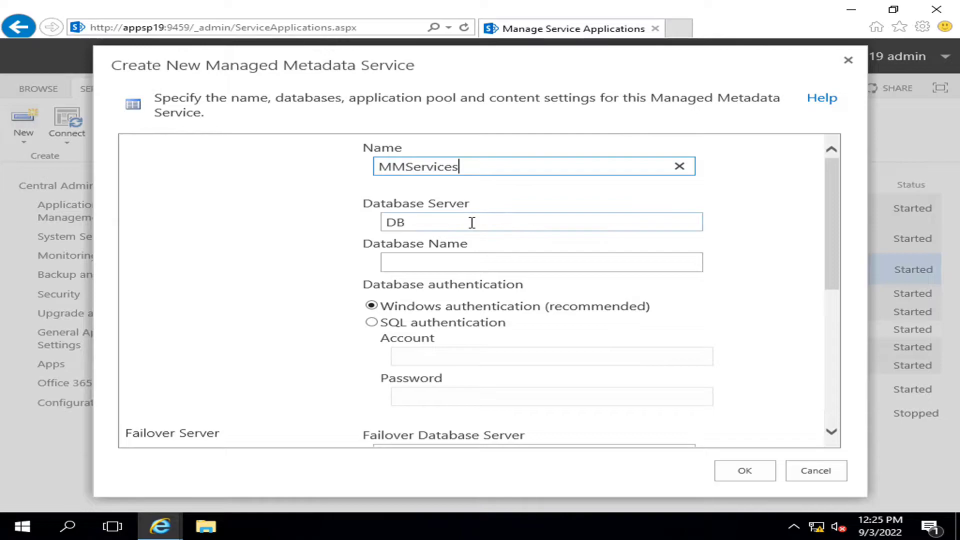
- Enter MMSERVCDB as the database name and move down the creation form
click(541, 262)
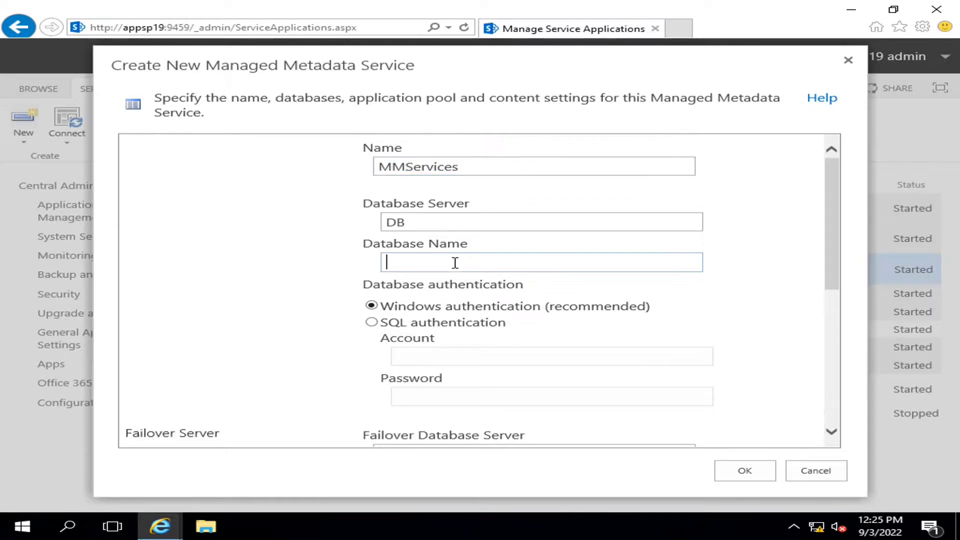
text(MMS)
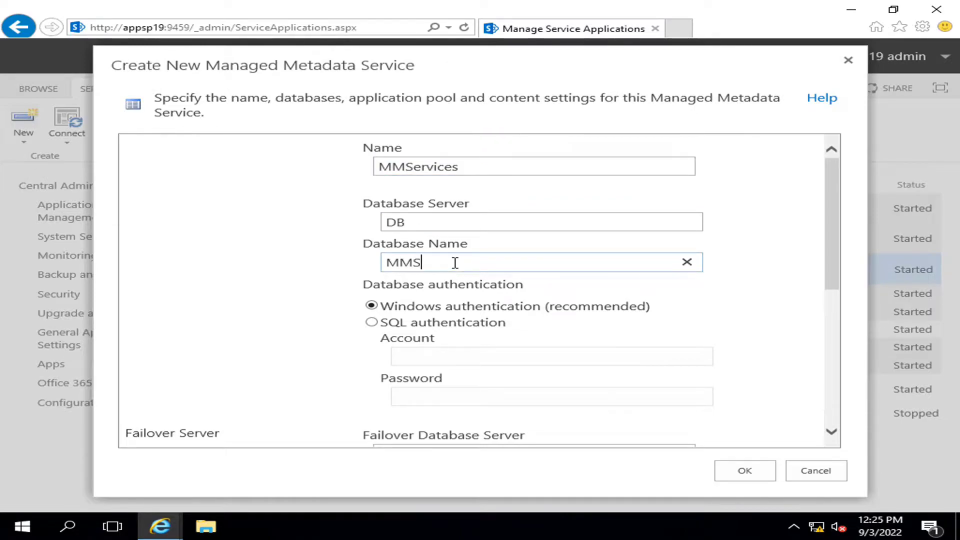
text(ERVC)
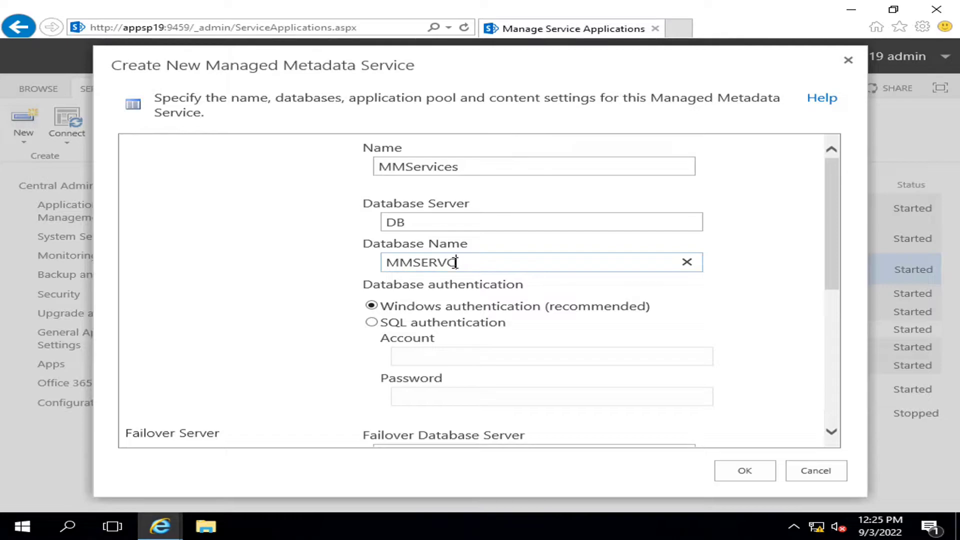
text(DB)
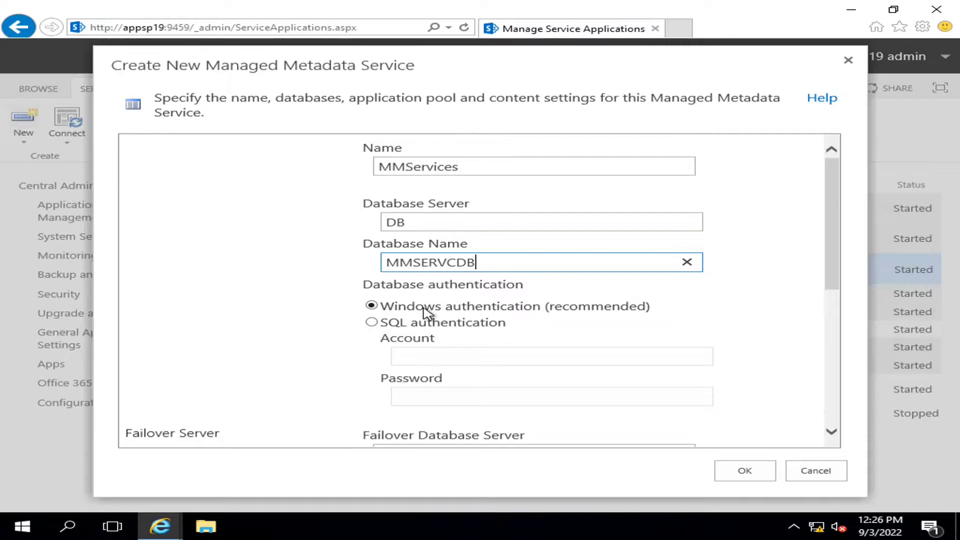
scroll(down, 3)
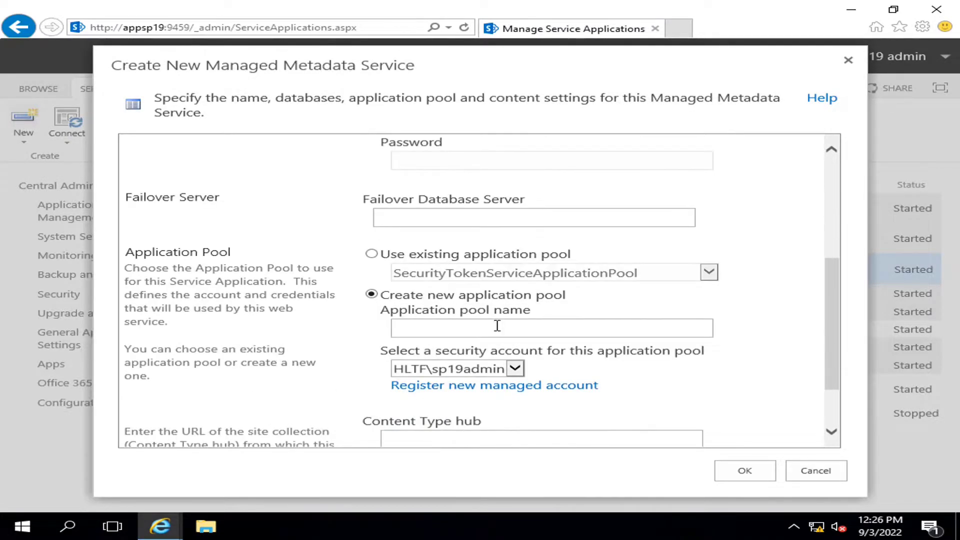
mouse_move(261, 220)
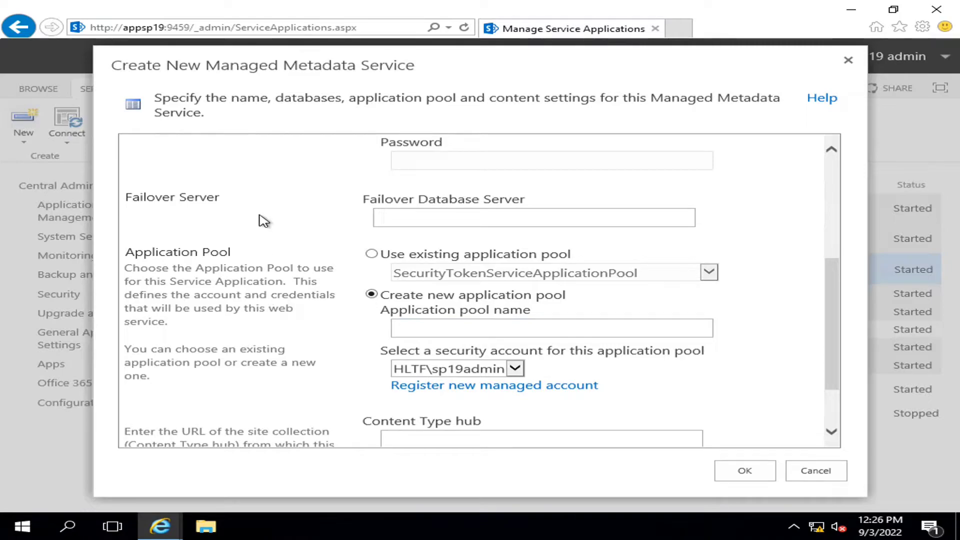
scroll(down, 3)
text(MMSERVCDB)
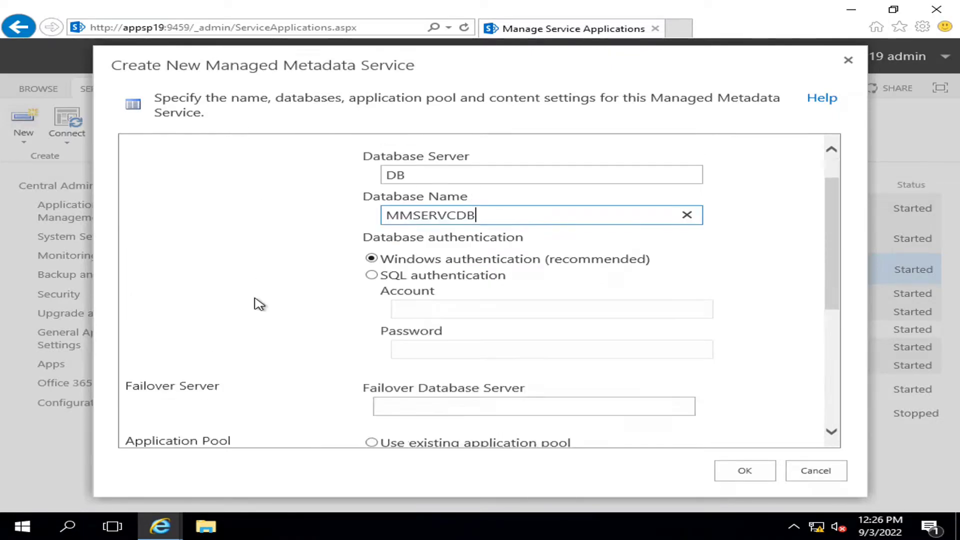
- Enter MMCServcPool as the name of the new application pool for the service
scroll(down, 3)
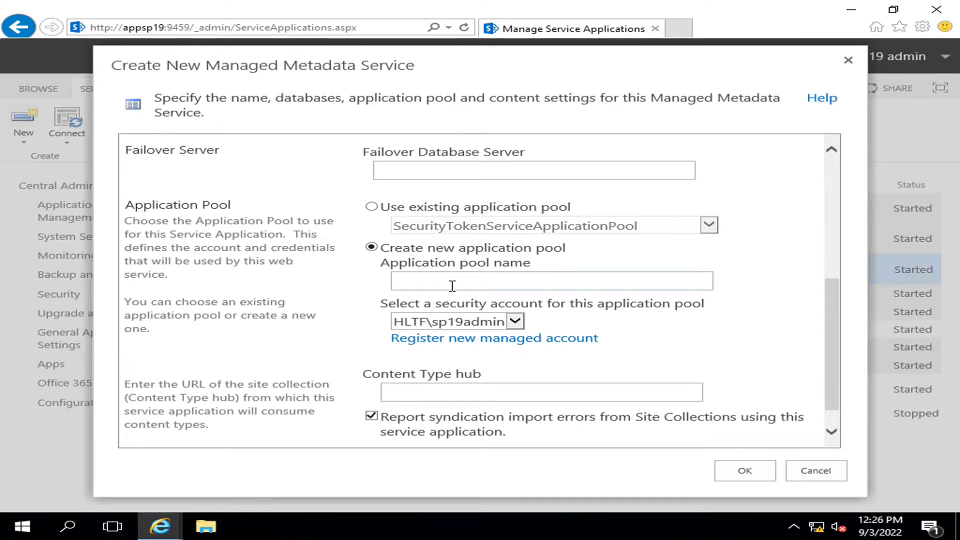
text(MM)
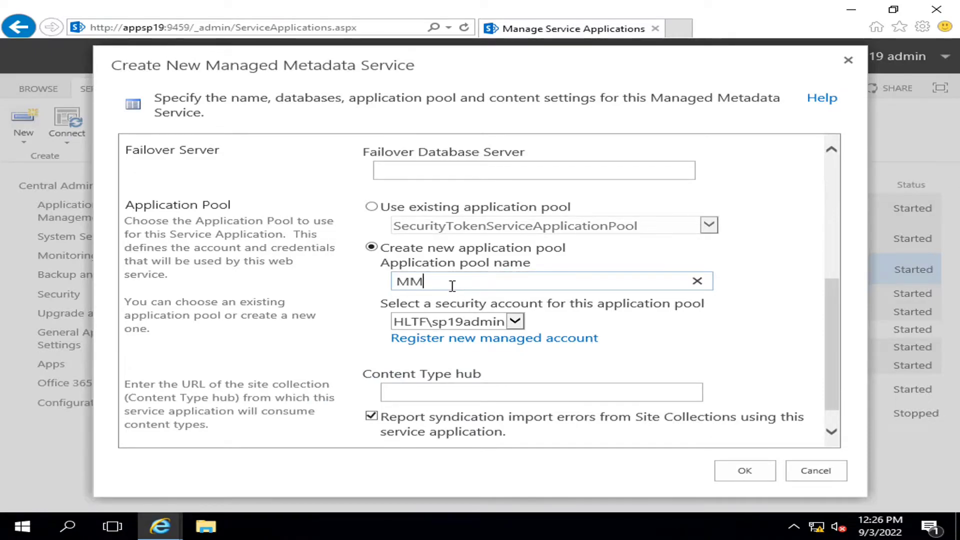
text(C)
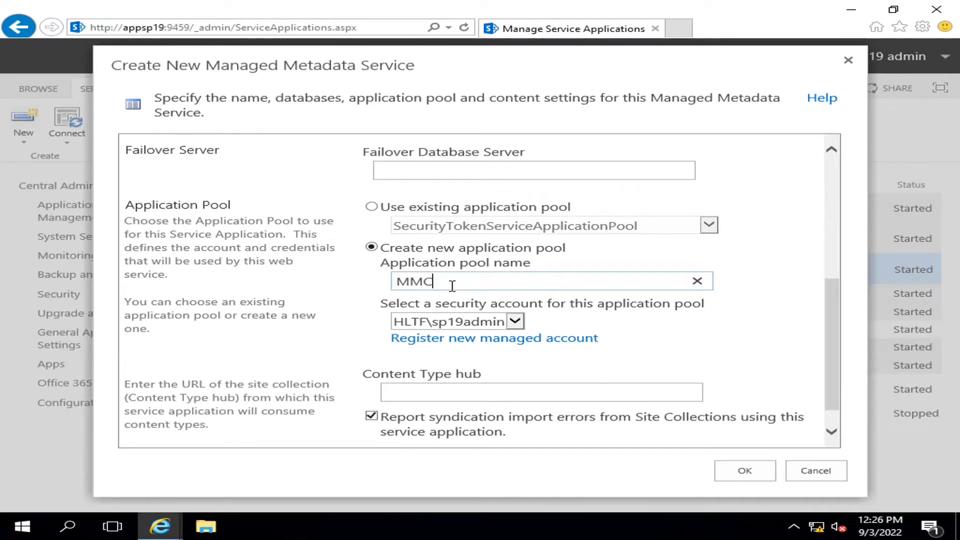
text(Serv)
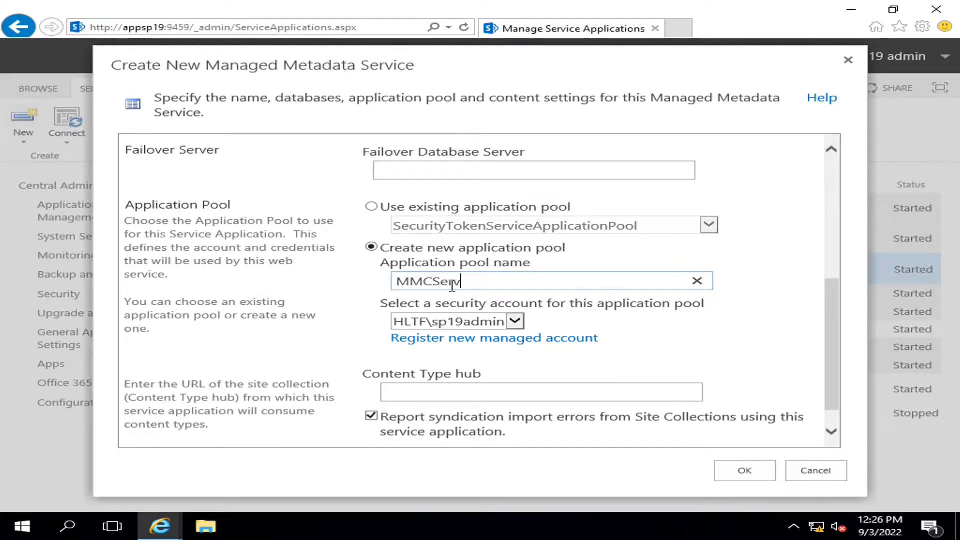
text(c)
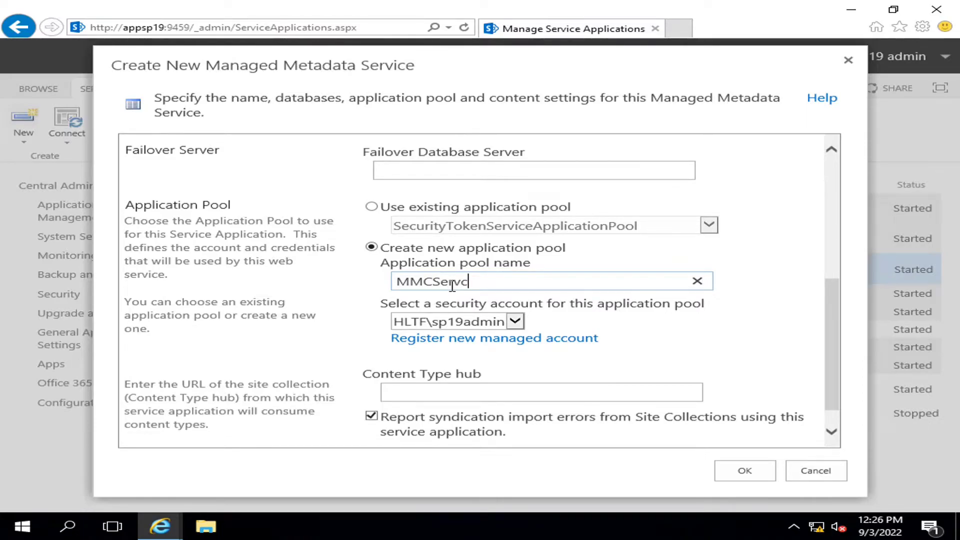
text(Po)
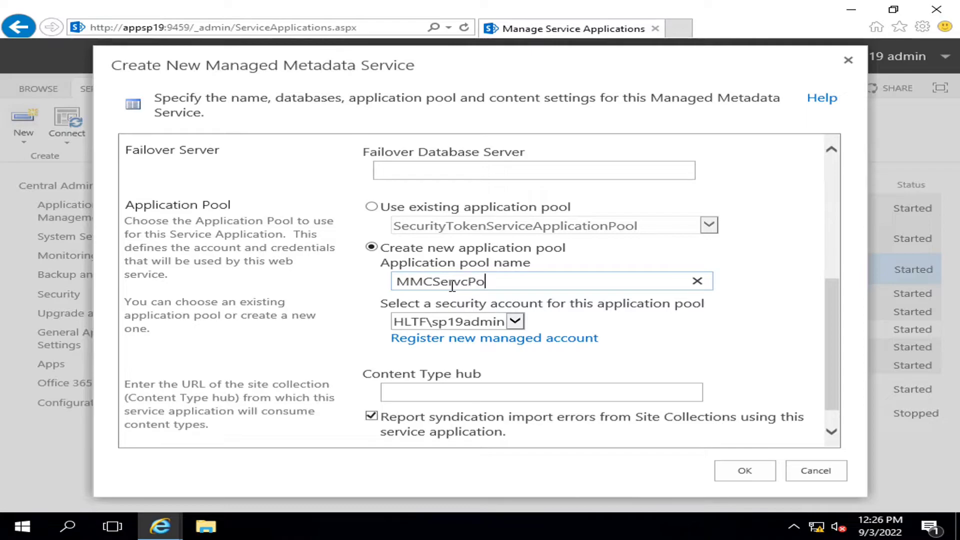
text(ol)
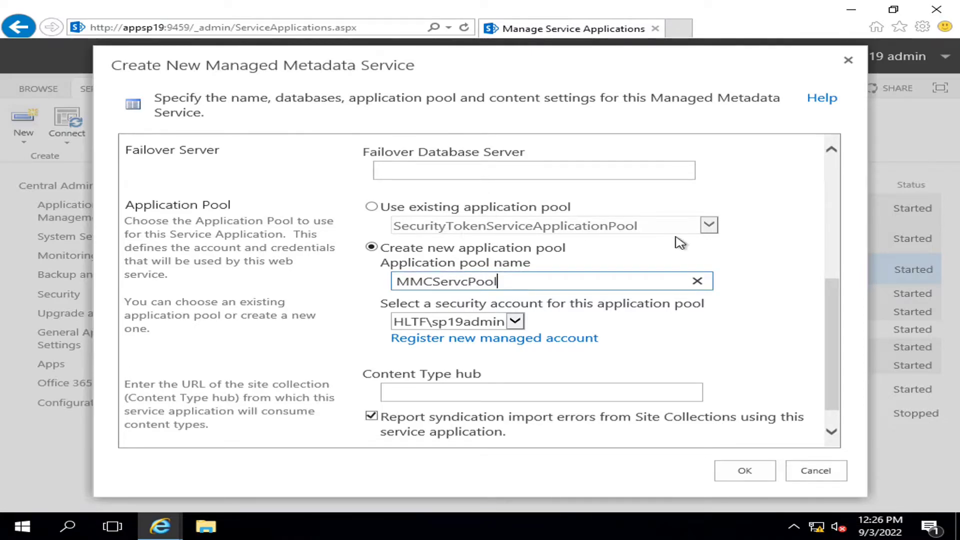
mouse_move(450, 234)
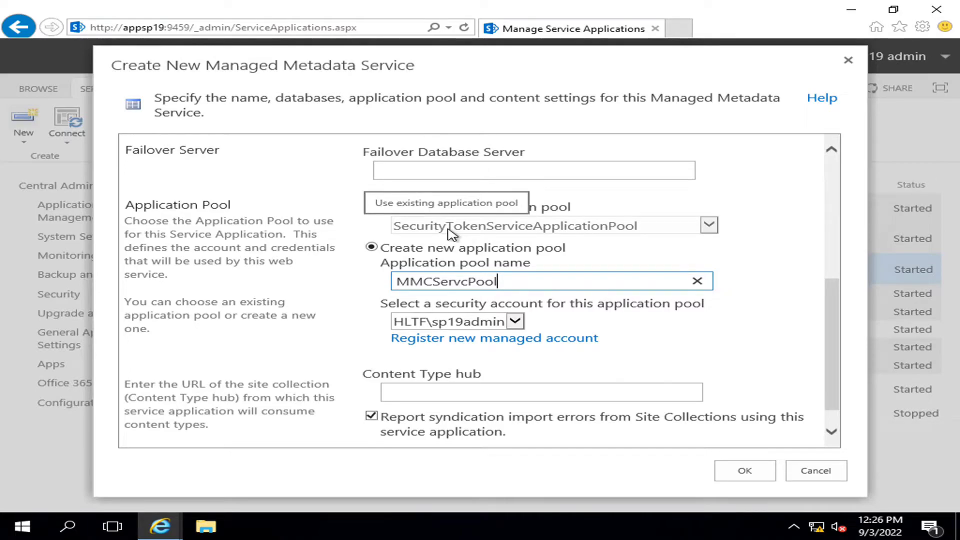
mouse_move(420, 234)
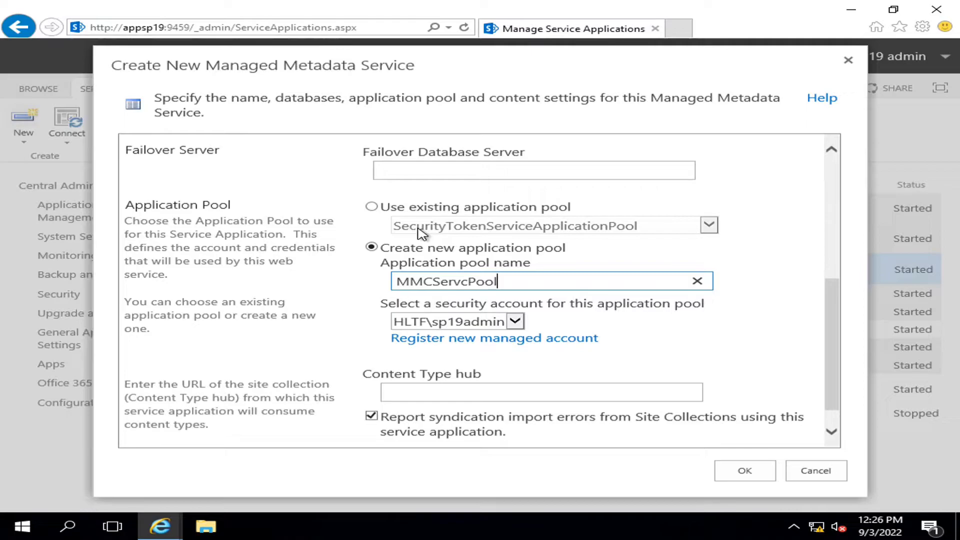
mouse_move(447, 219)
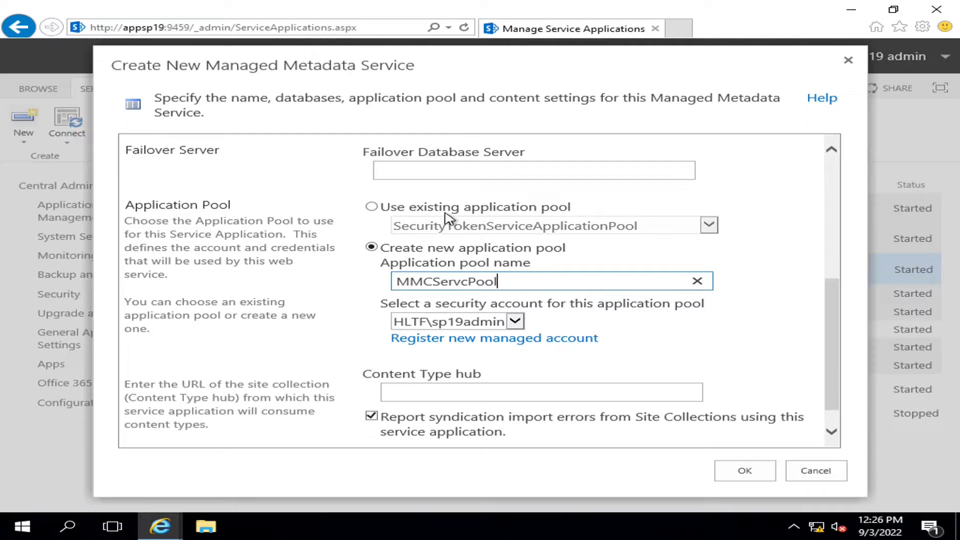
scroll(down, 3)
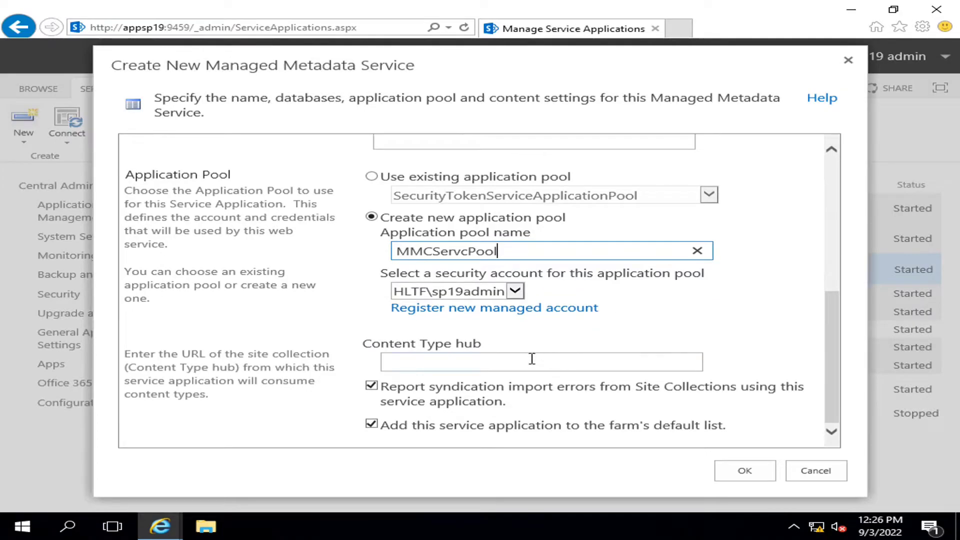
text(h)
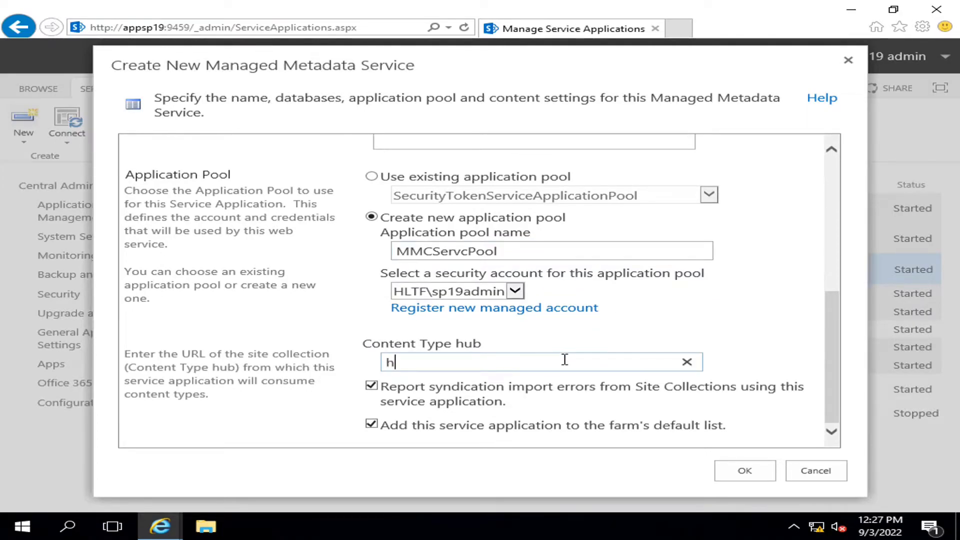
text(ttp://)
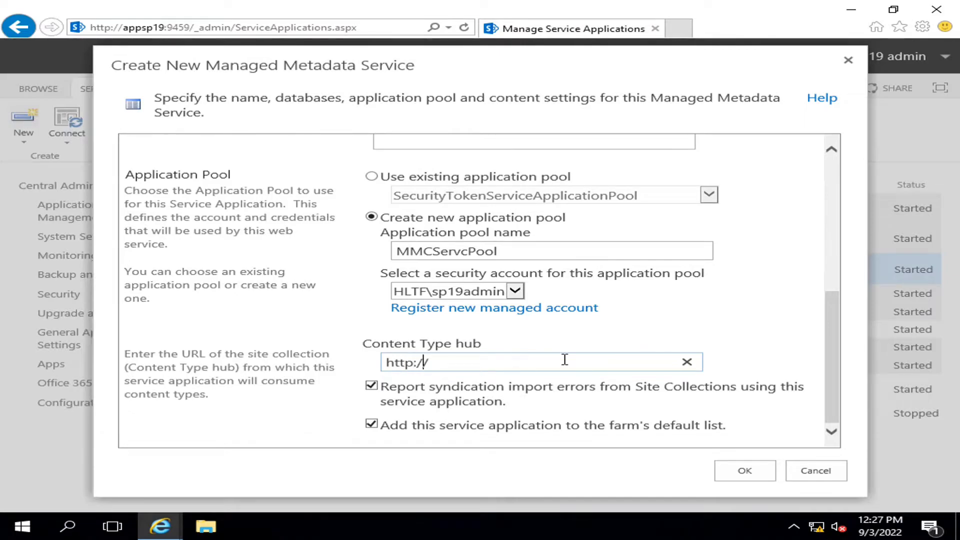
text(hl)
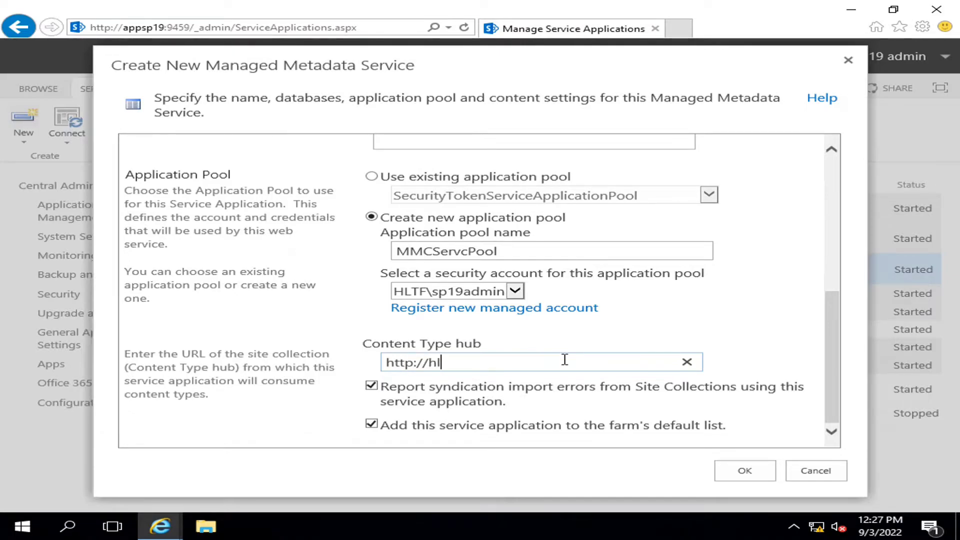
text(tftechc)
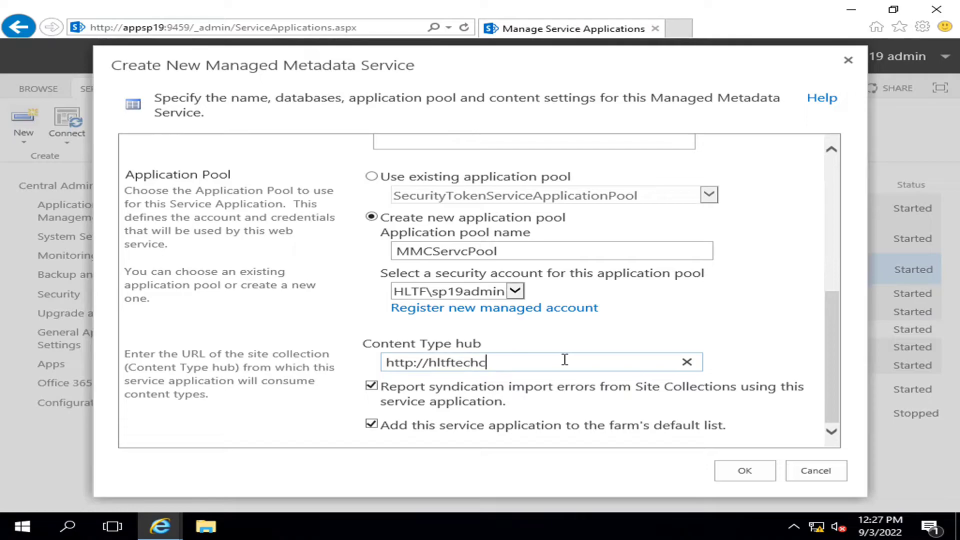
text(ompa)
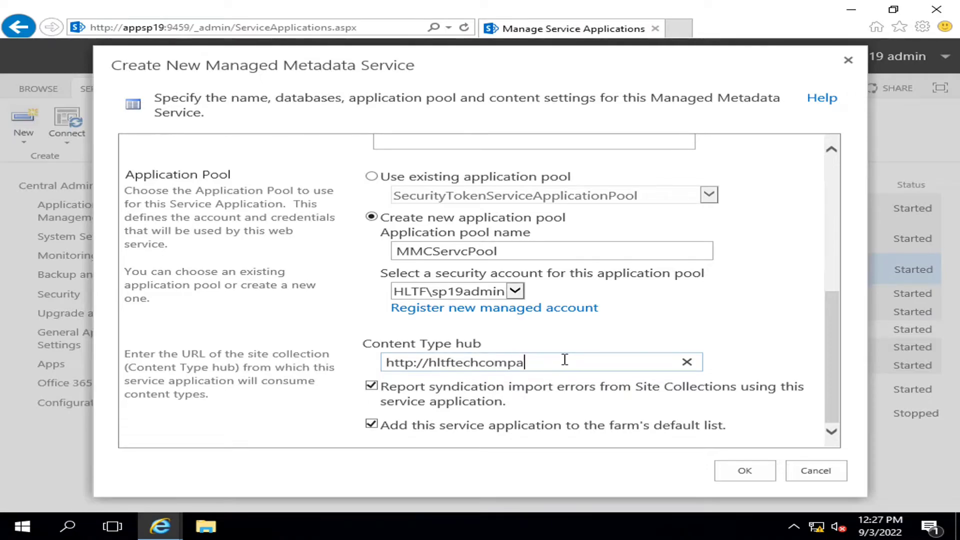
text(ny:45508/SitePages/Home.aspx)
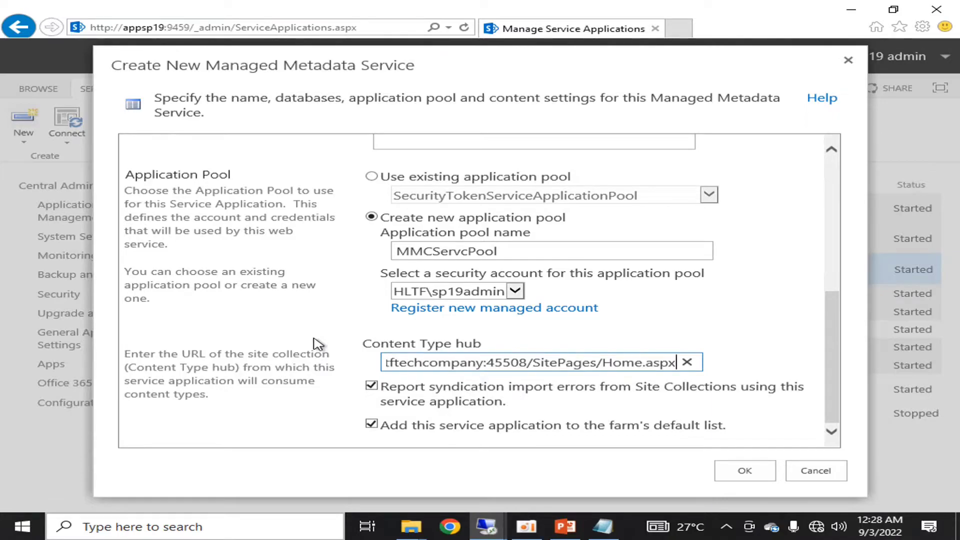
text(http://hltftechcompany:45508)
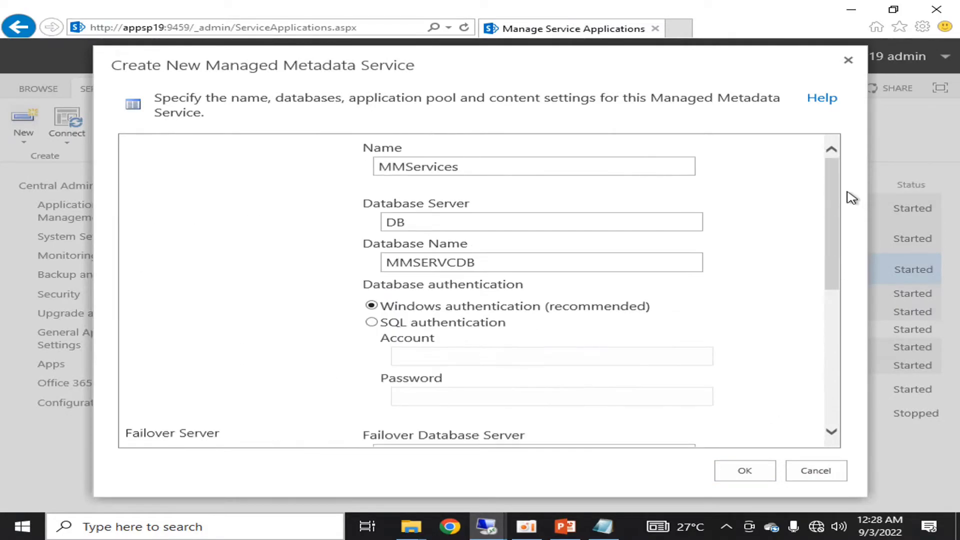
mouse_move(735, 274)
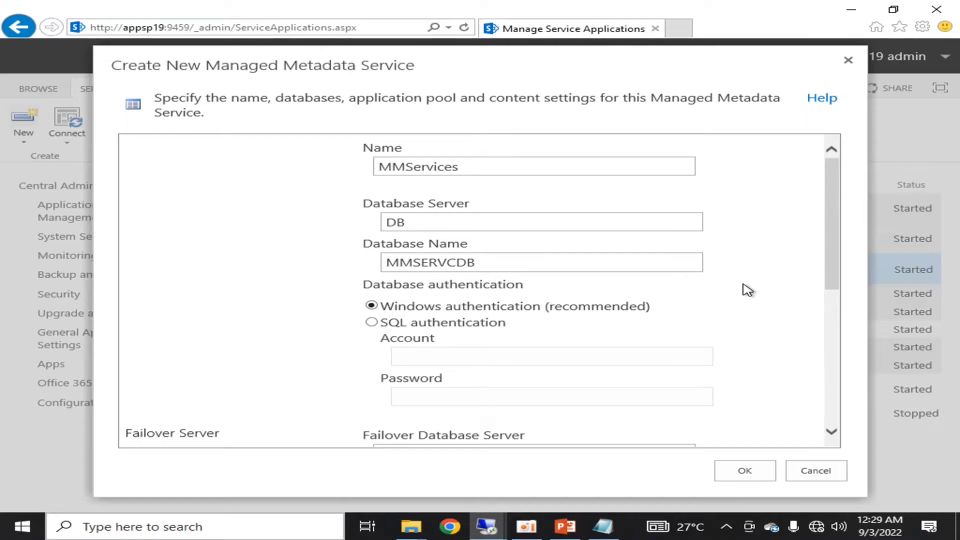
scroll(down, 3)
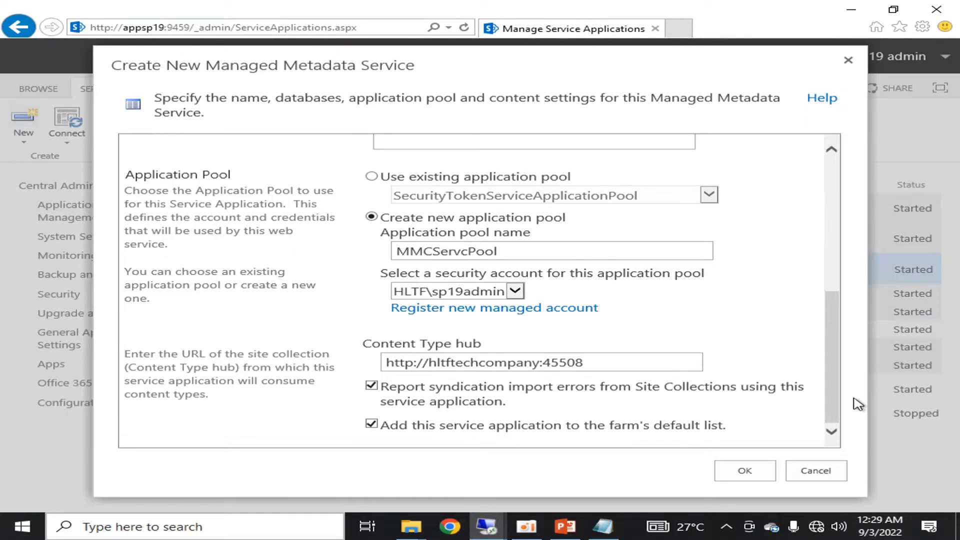
mouse_move(763, 435)
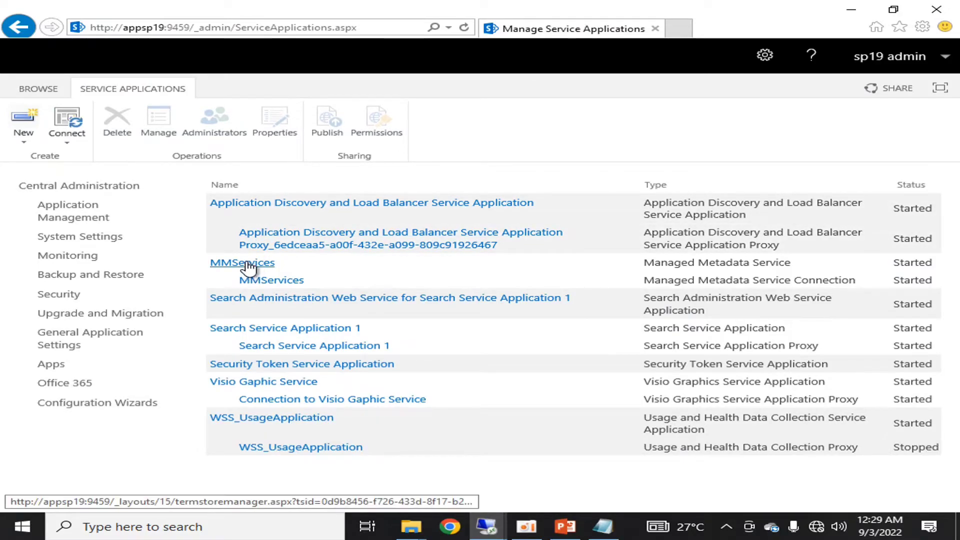
mouse_move(329, 265)
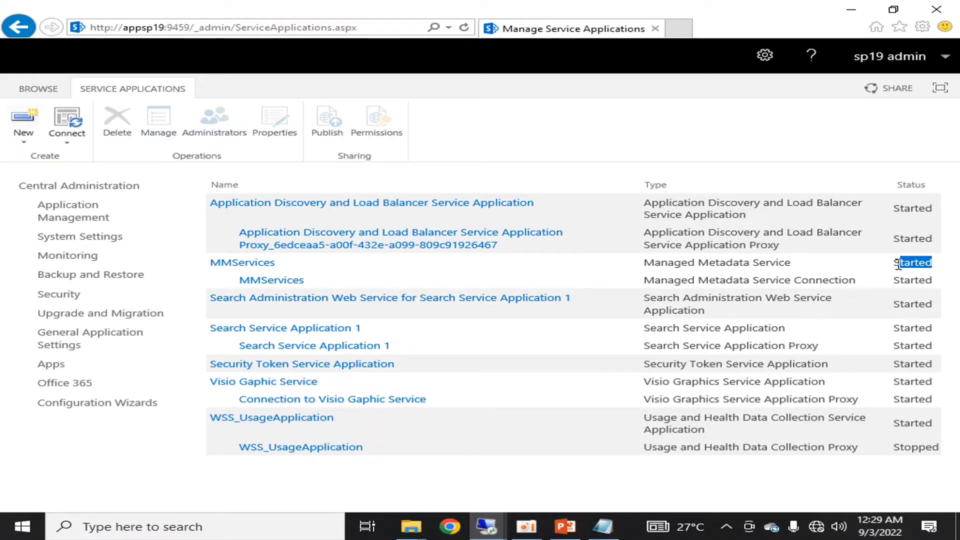
- Follow the started MMServices link to its Term Store Management Tool
click(242, 263)
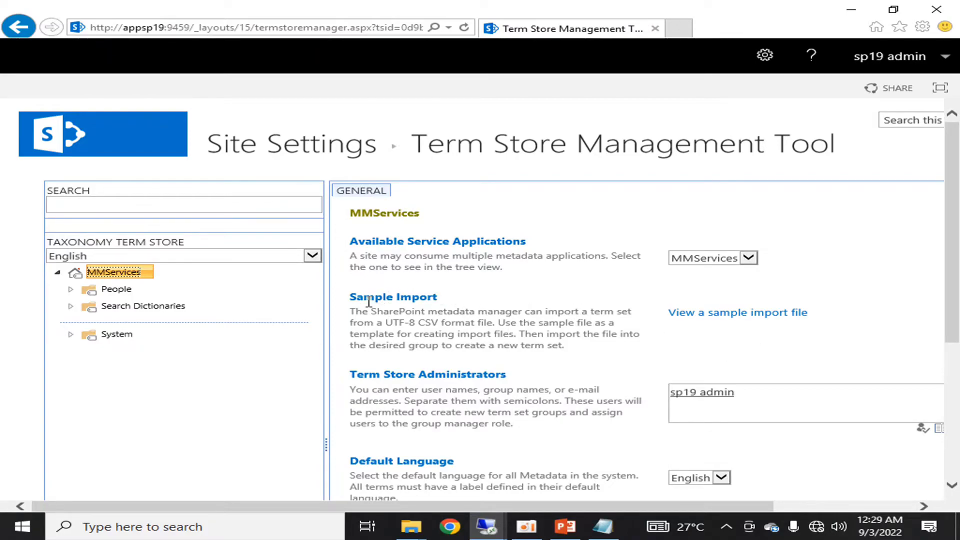
- Expand People, show the Department term set's properties, then collapse the MMServices tree
scroll(down, 3)
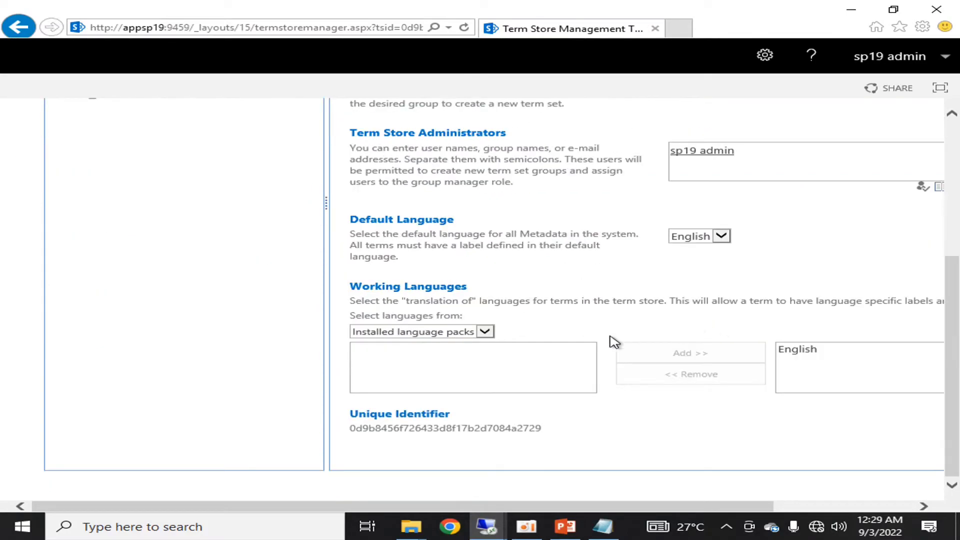
mouse_move(394, 403)
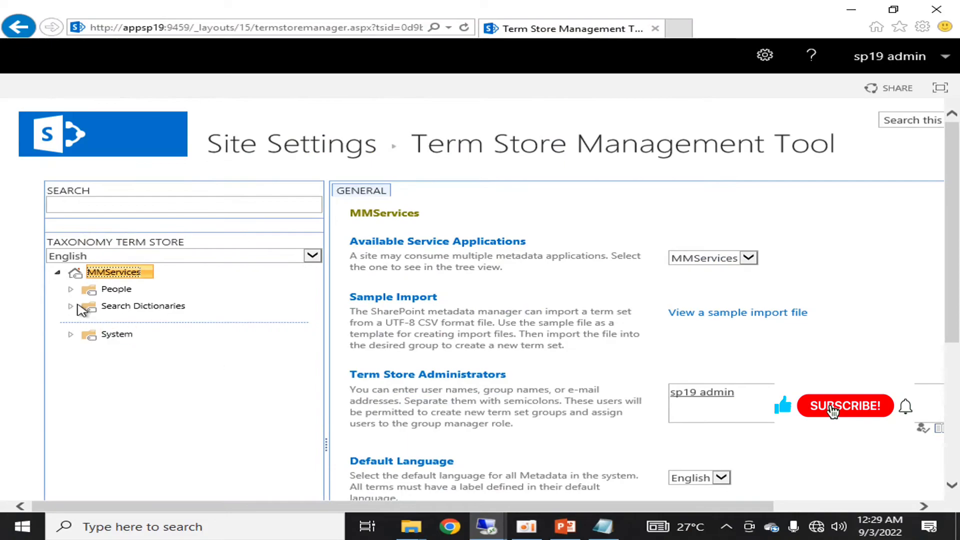
click(70, 289)
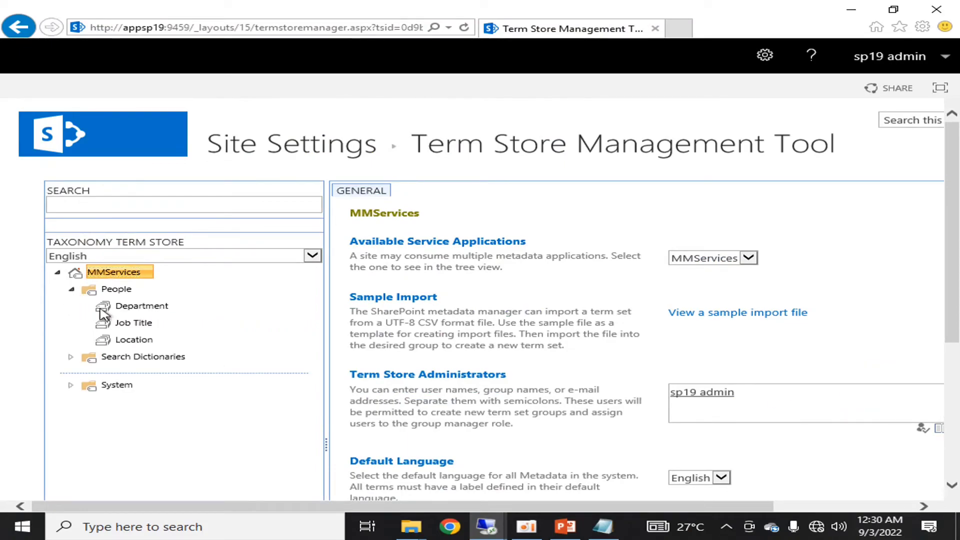
click(142, 306)
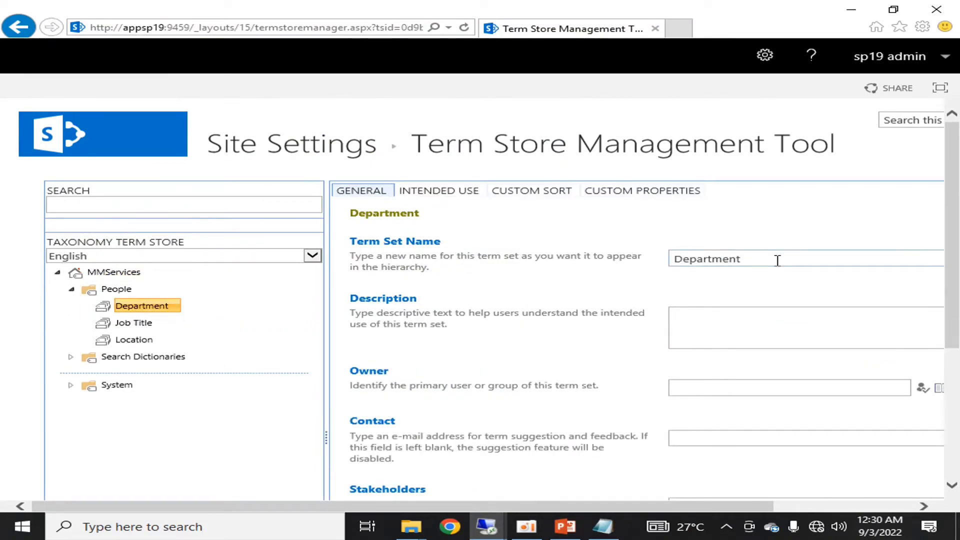
scroll(down, 3)
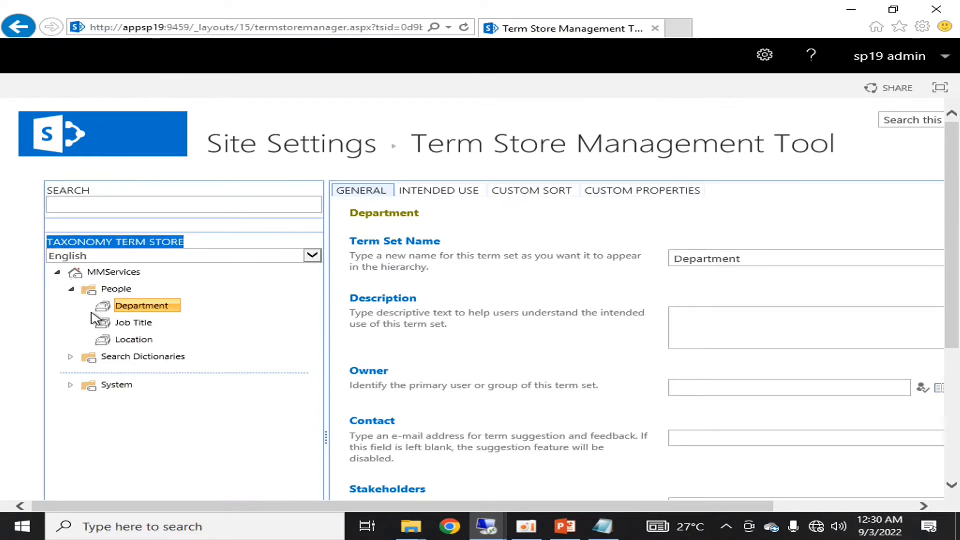
click(59, 272)
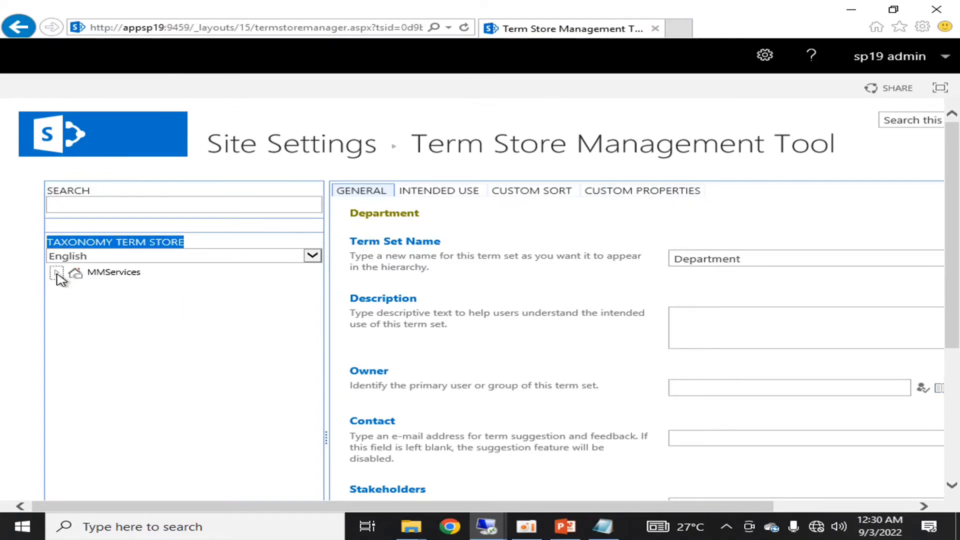